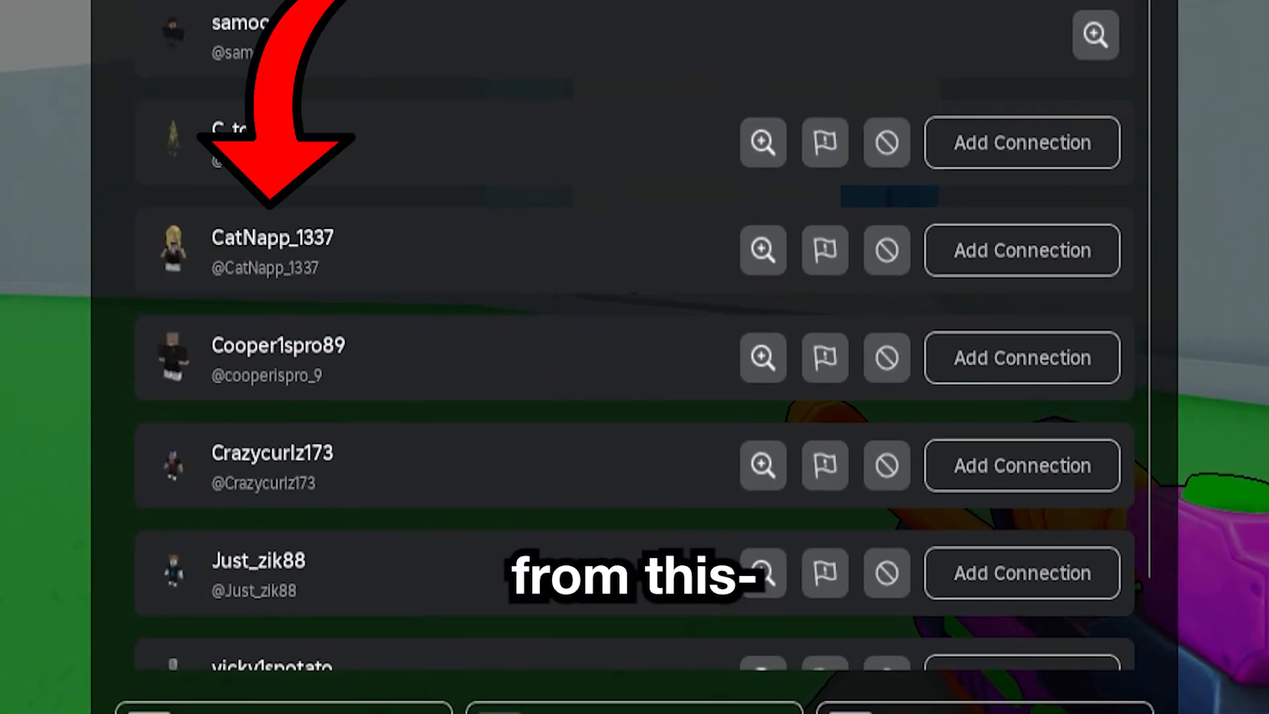
Step: Show Bloxstrap's Mods page with the 'Use custom font' option under Miscellaneous
{"action": "scroll", "scroll_direction": "down", "scroll_amount": 3}
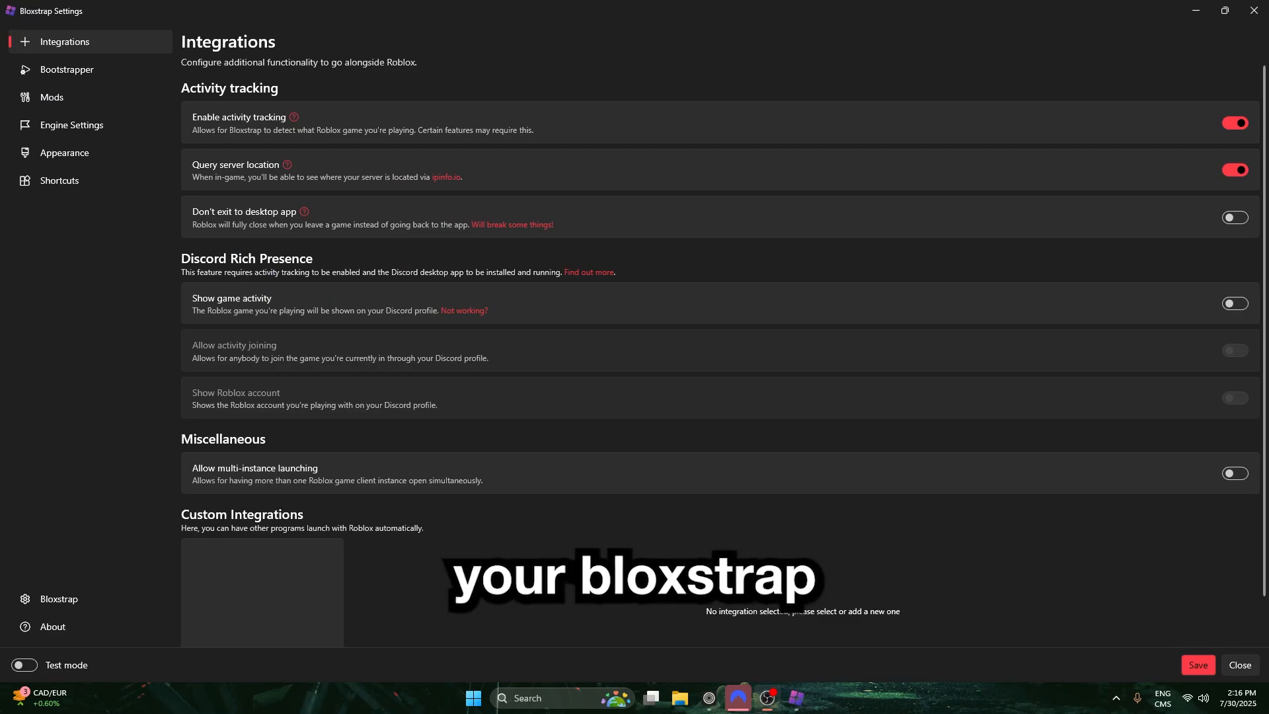
{"action": "mouse_move", "coordinate": [51, 96]}
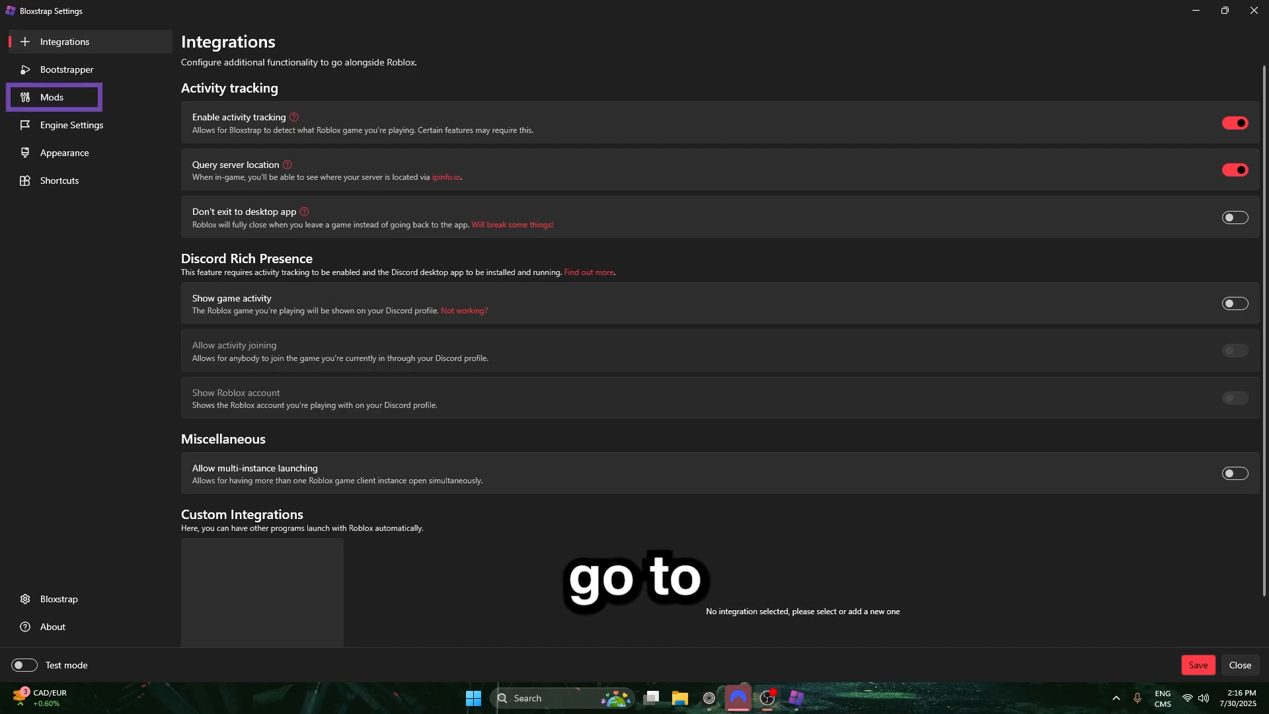
{"action": "left_click", "coordinate": [52, 97]}
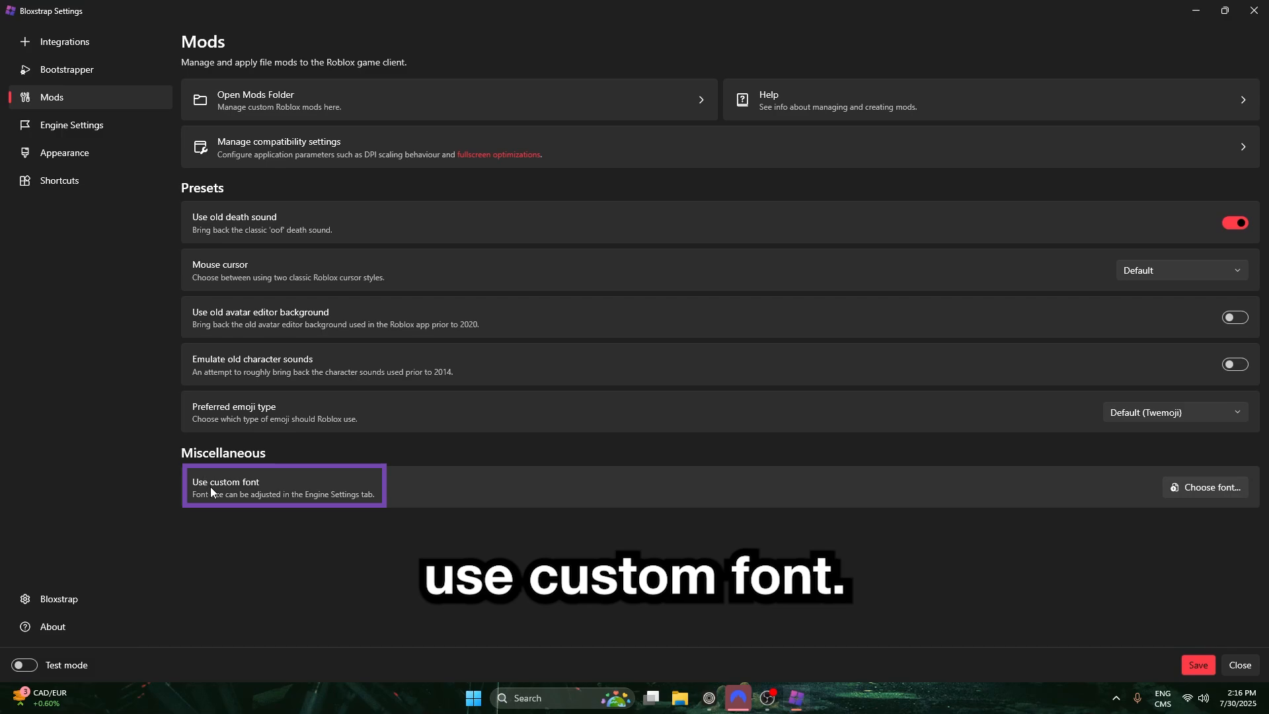
{"action": "mouse_move", "coordinate": [323, 405]}
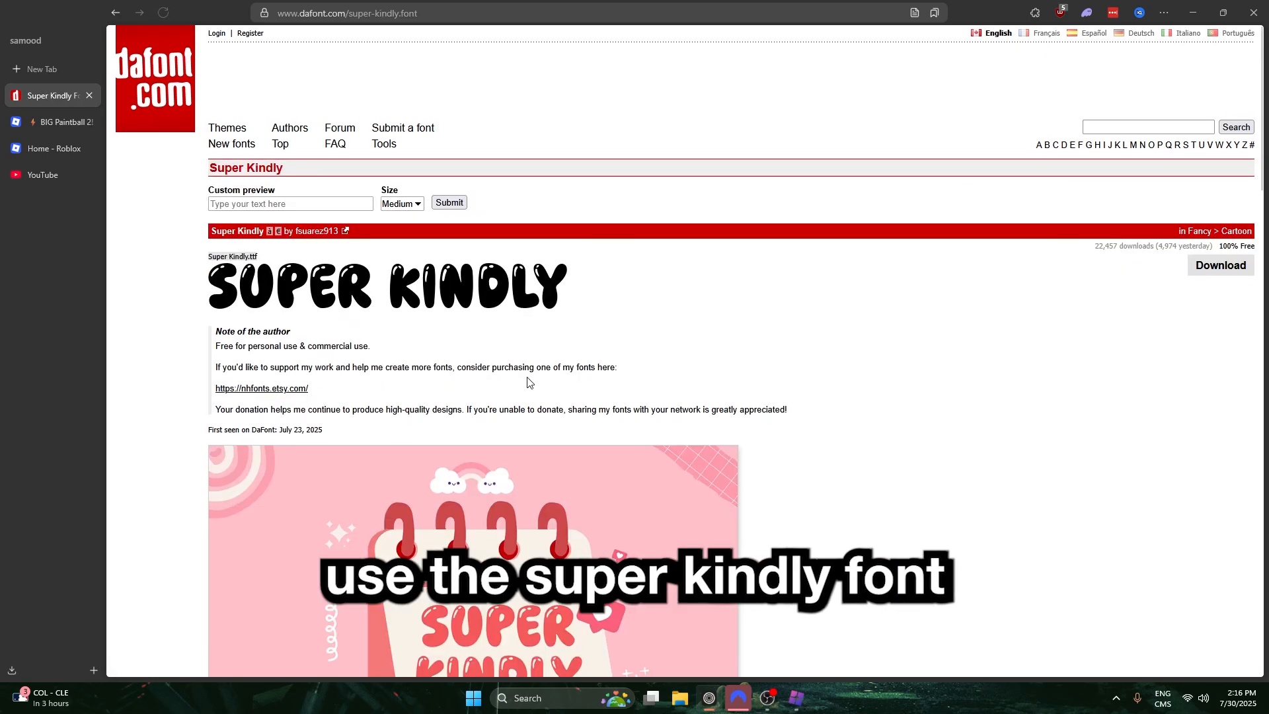
Step: Browse the DaFont Super Kindly page toward its Download button
{"action": "scroll", "scroll_direction": "down", "scroll_amount": 3}
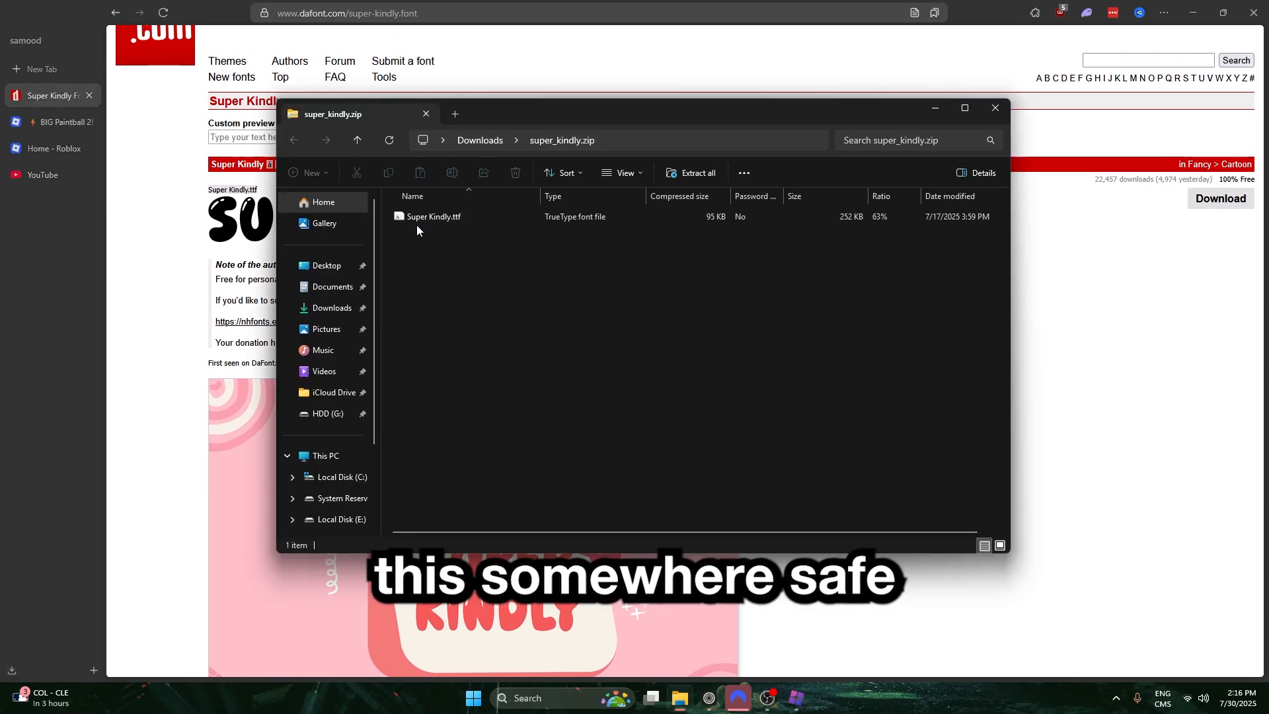
Step: Pick Super Kindly.ttf inside super_kindly.zip to keep for later use
{"action": "left_click", "coordinate": [433, 215]}
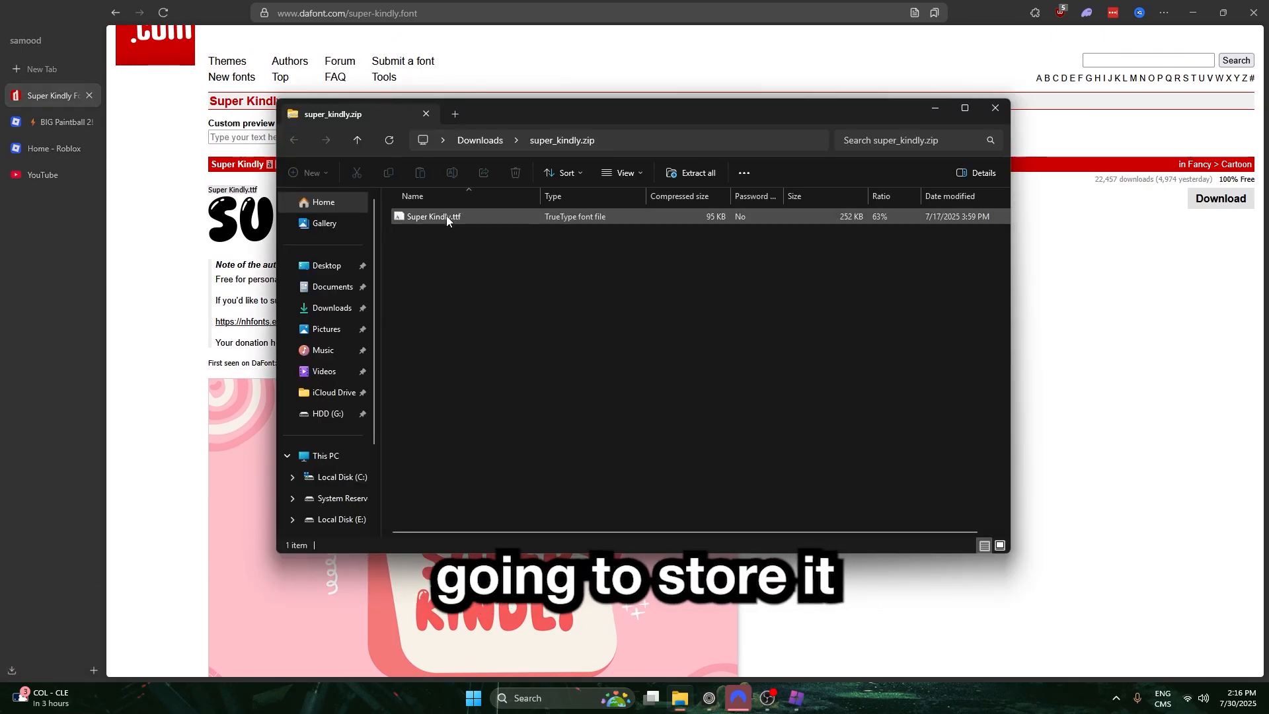
{"action": "left_click", "coordinate": [433, 216]}
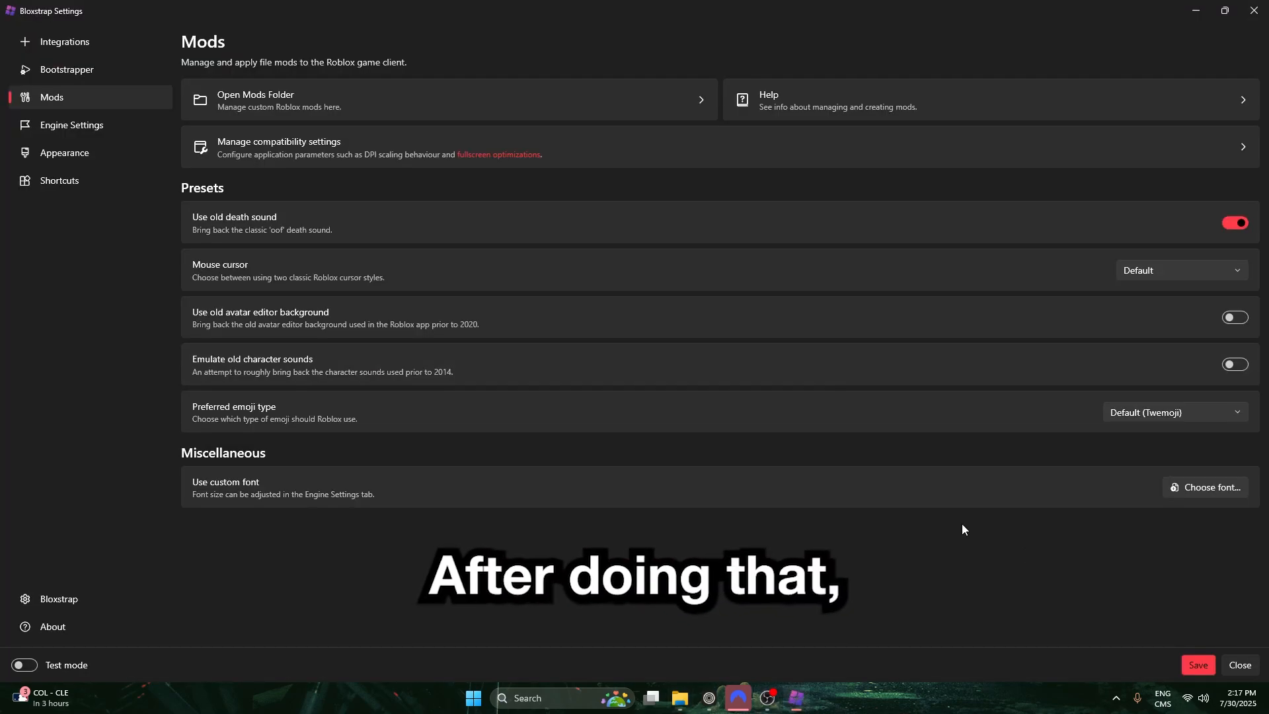
Step: Choose Super Kindly.ttf as Roblox's custom font and save the Bloxstrap settings
{"action": "left_click", "coordinate": [1207, 486]}
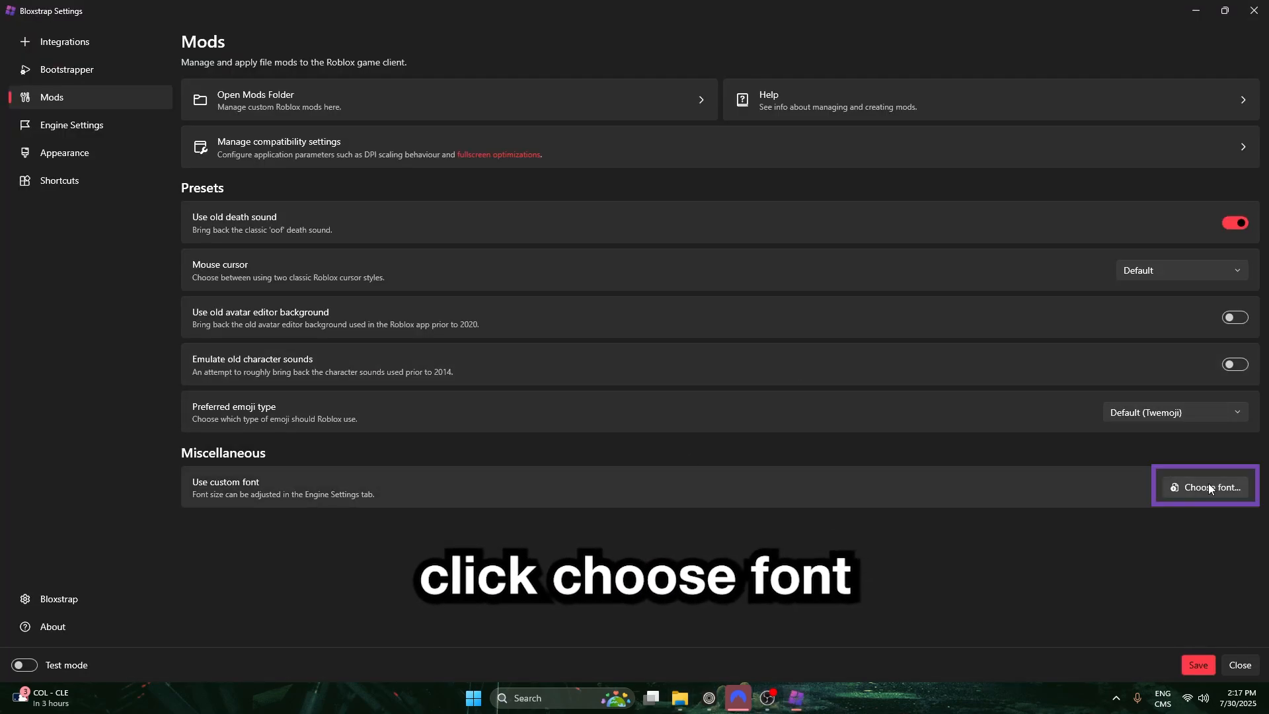
{"action": "left_click", "coordinate": [1205, 487]}
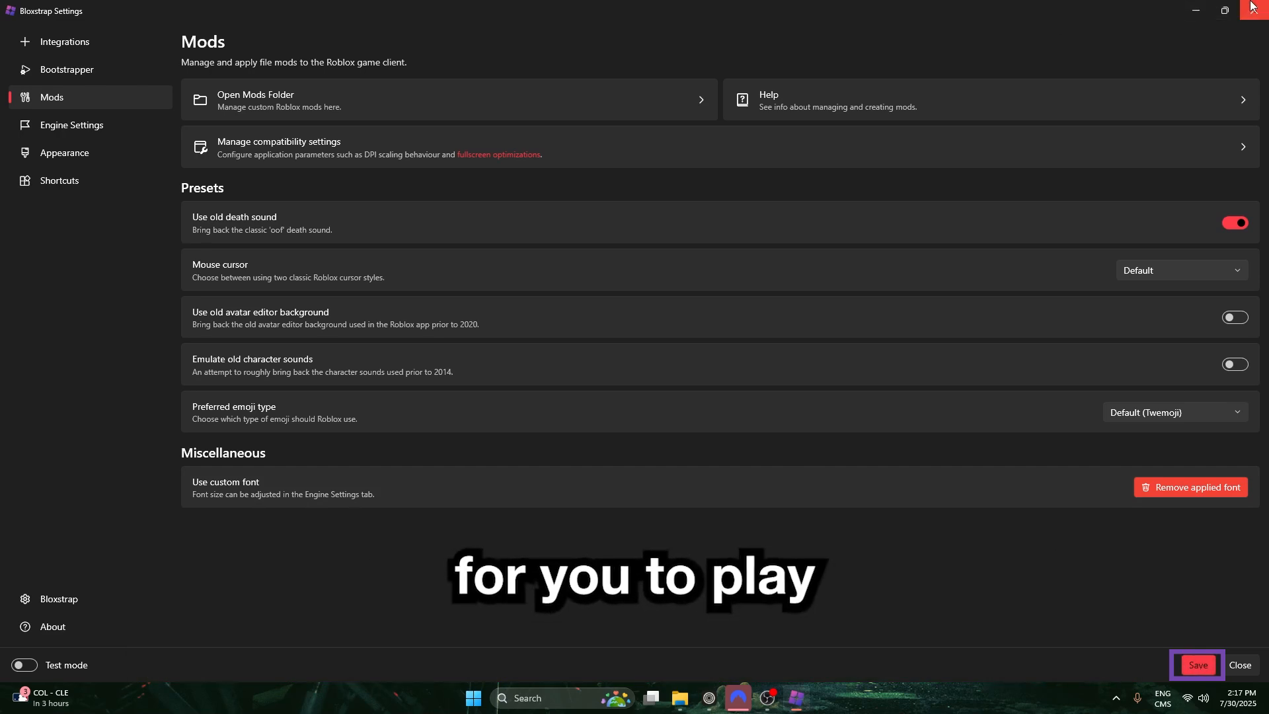
{"action": "left_click", "coordinate": [1197, 665]}
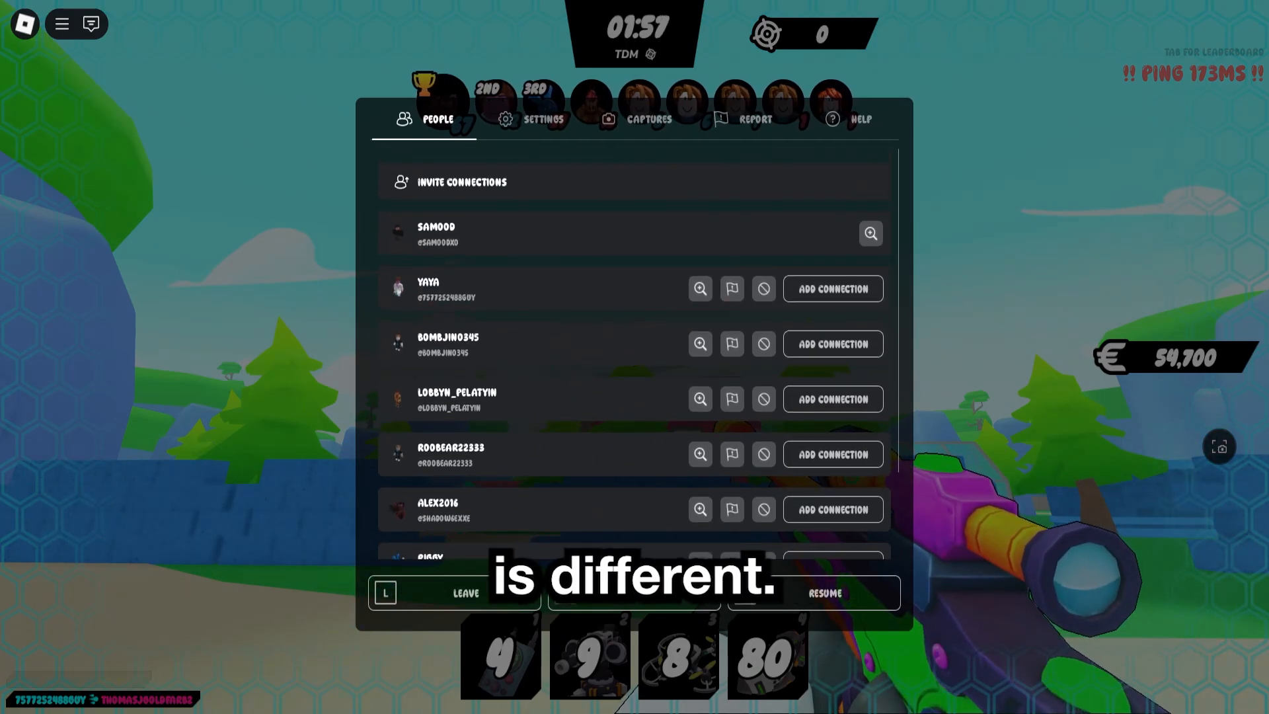
Step: View Roblox's in-game Settings page rendered in the bubbly Super Kindly font
{"action": "left_click", "coordinate": [543, 119]}
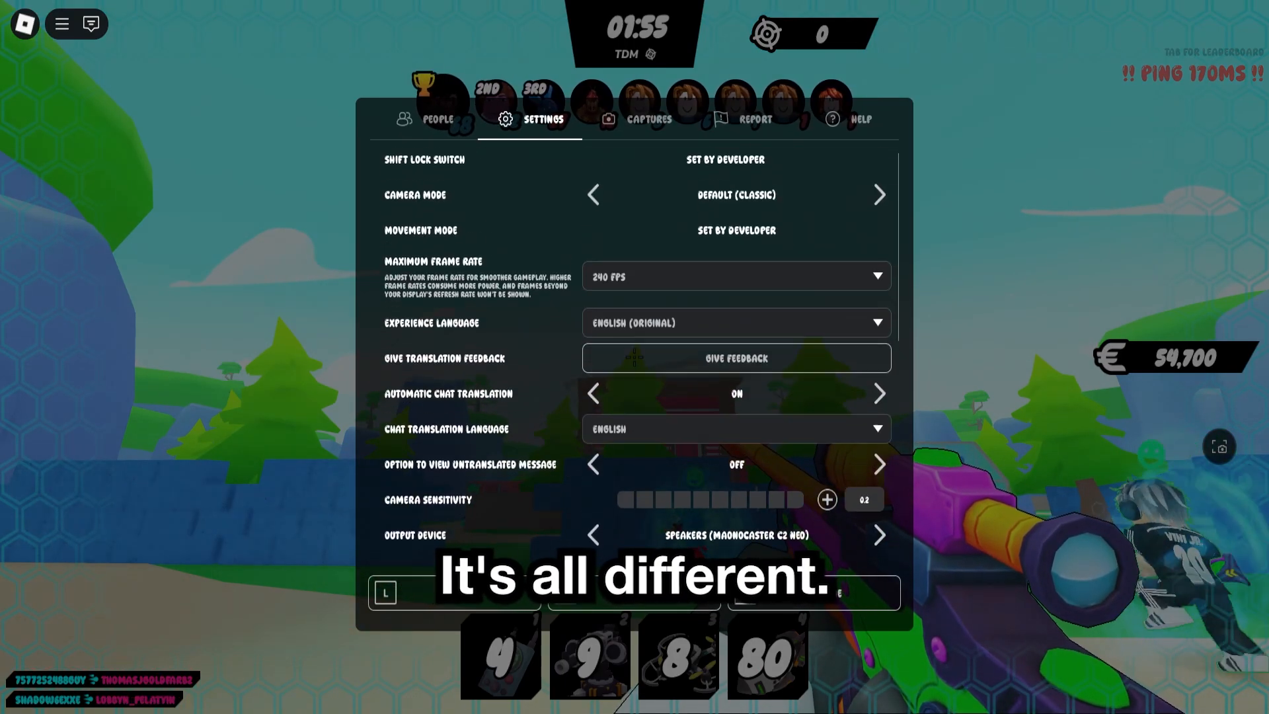